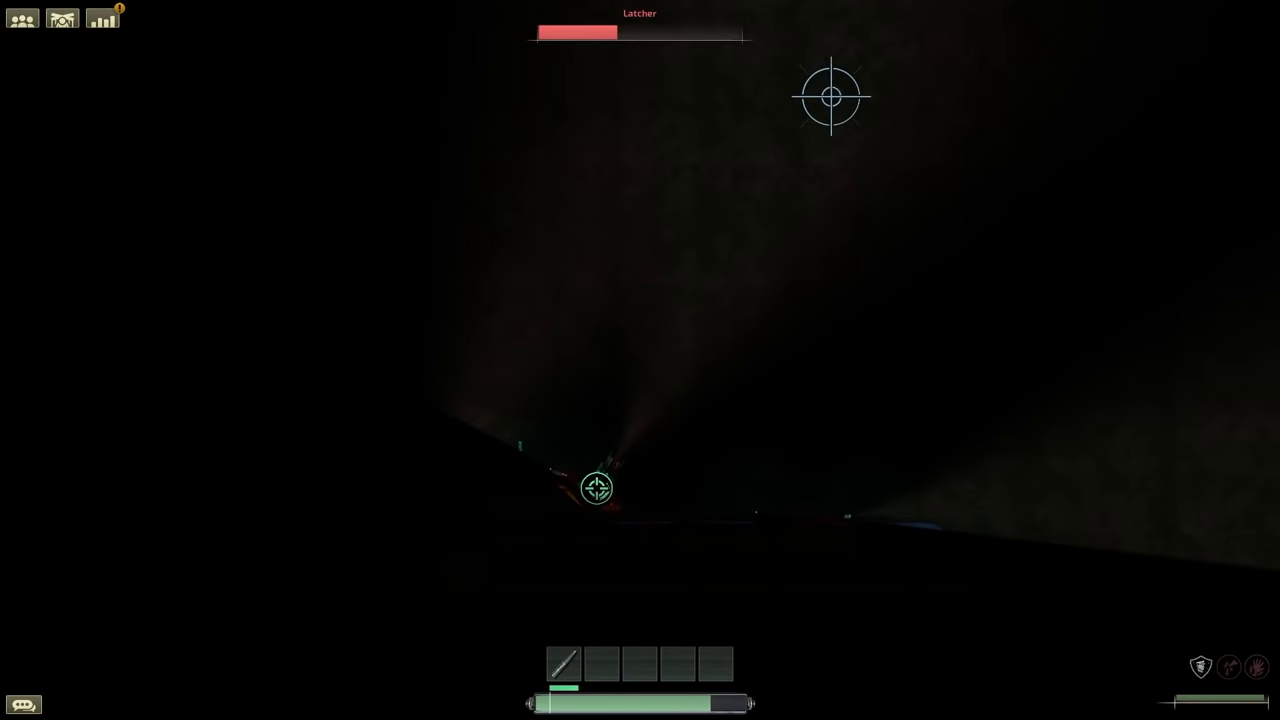
{"action": "mouse_move", "coordinate": [896, 112]}
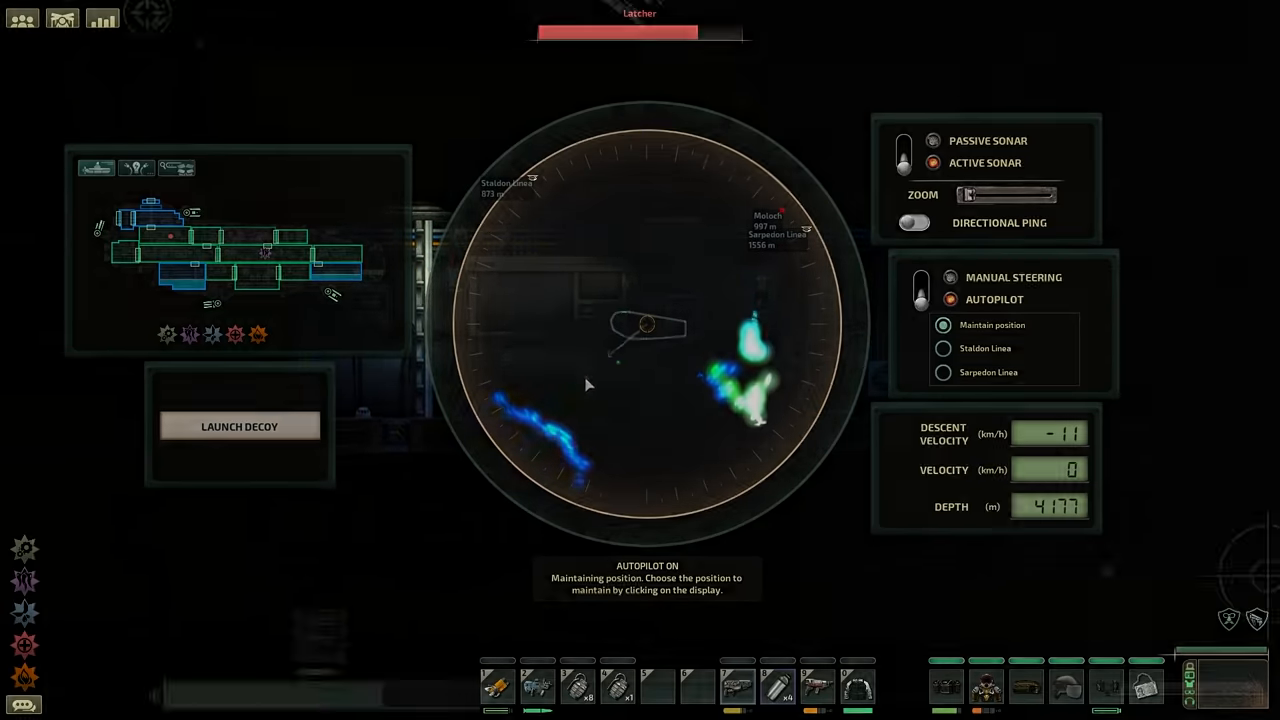
Leave the navigation console and fire the weapon station at the Endworm
{"action": "left_click", "coordinate": [240, 426]}
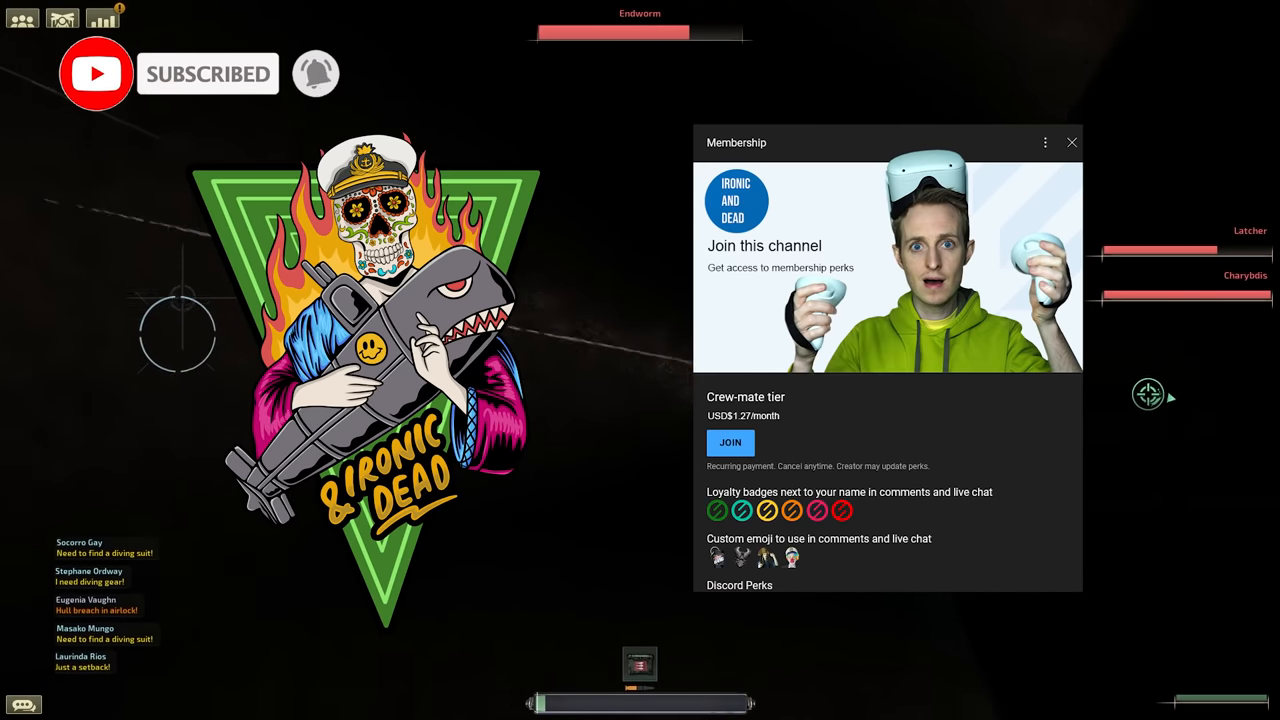
{"action": "left_click", "coordinate": [1072, 142]}
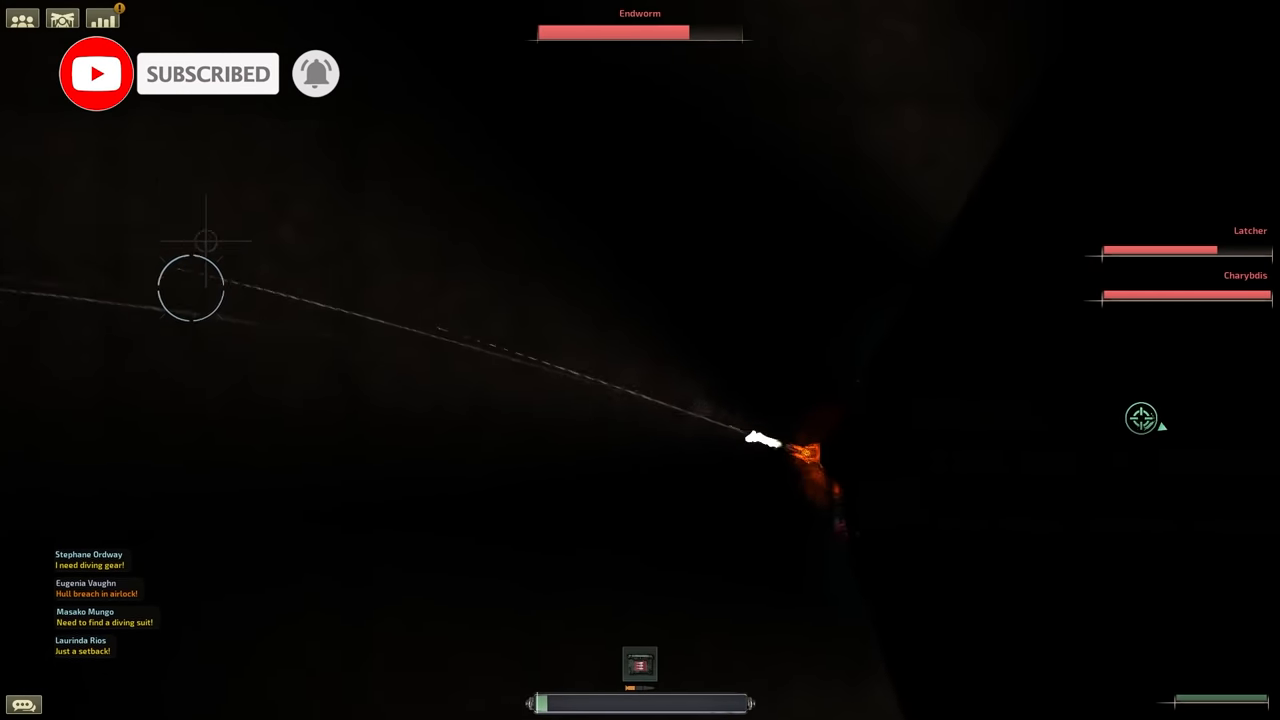